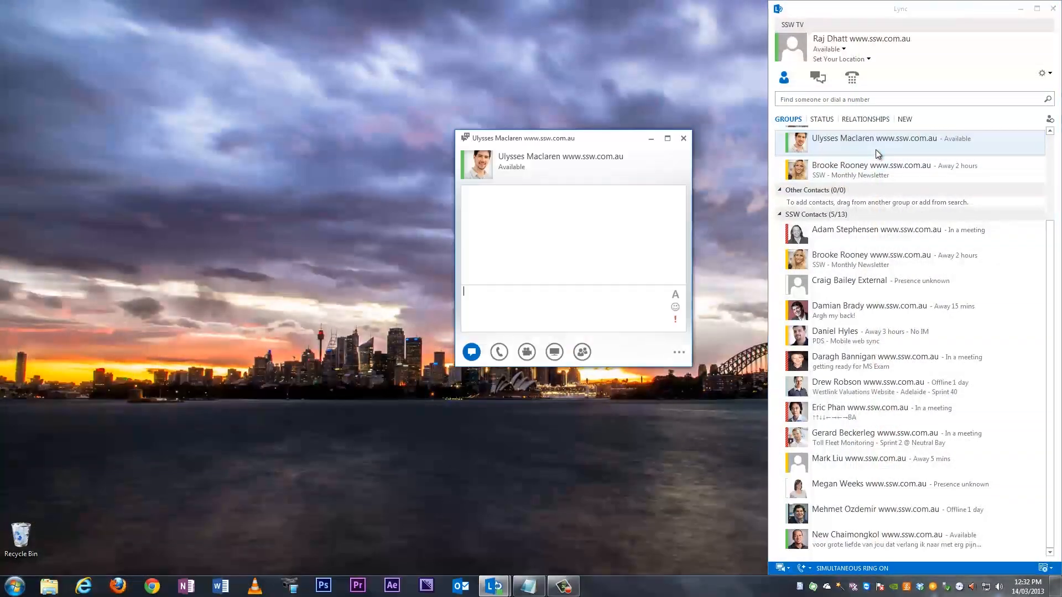
pyautogui.click(498, 351)
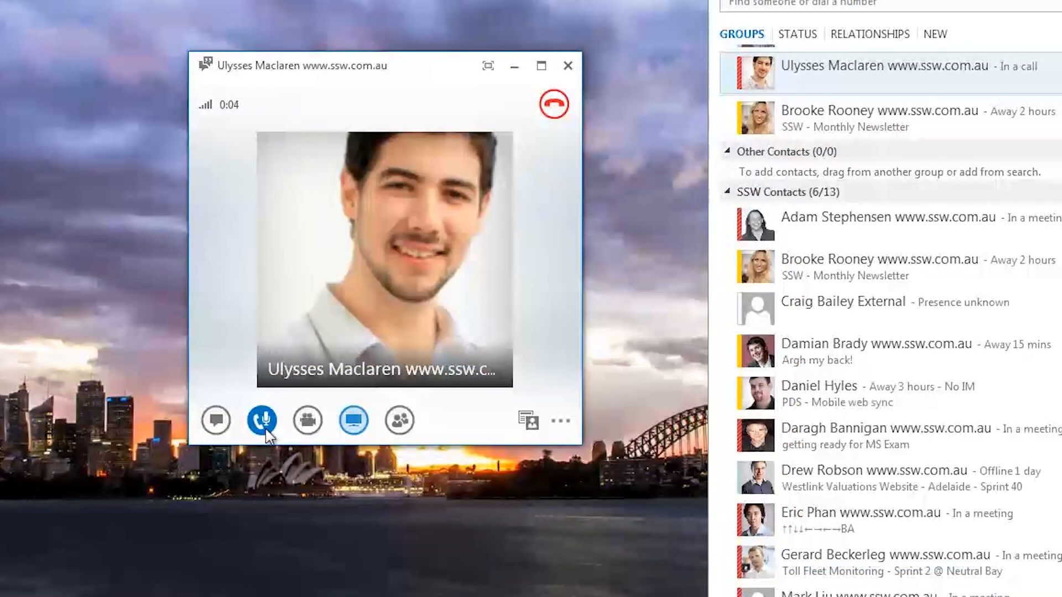
pyautogui.click(261, 420)
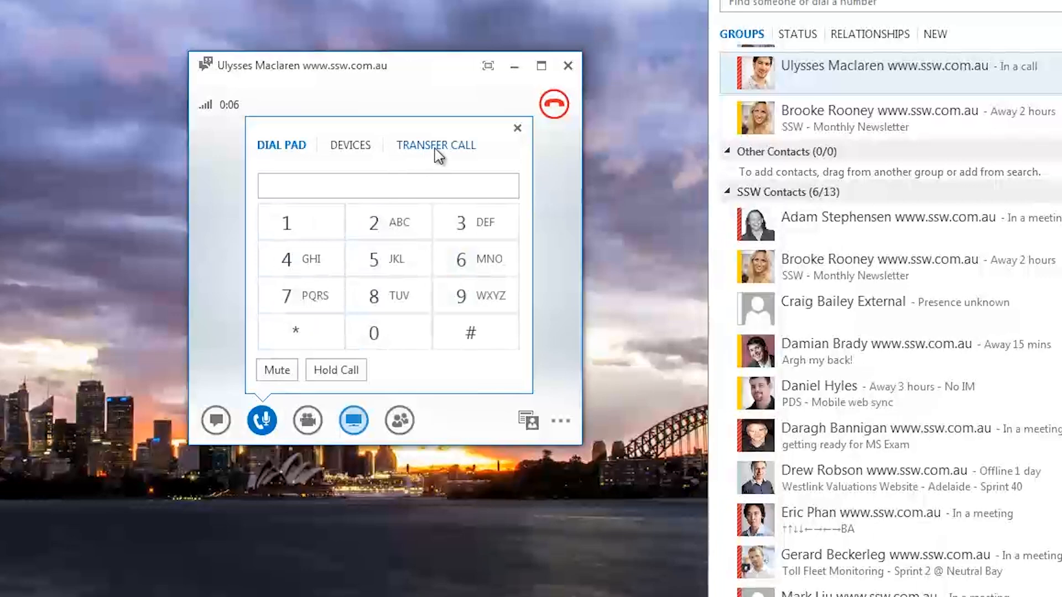
pyautogui.click(436, 145)
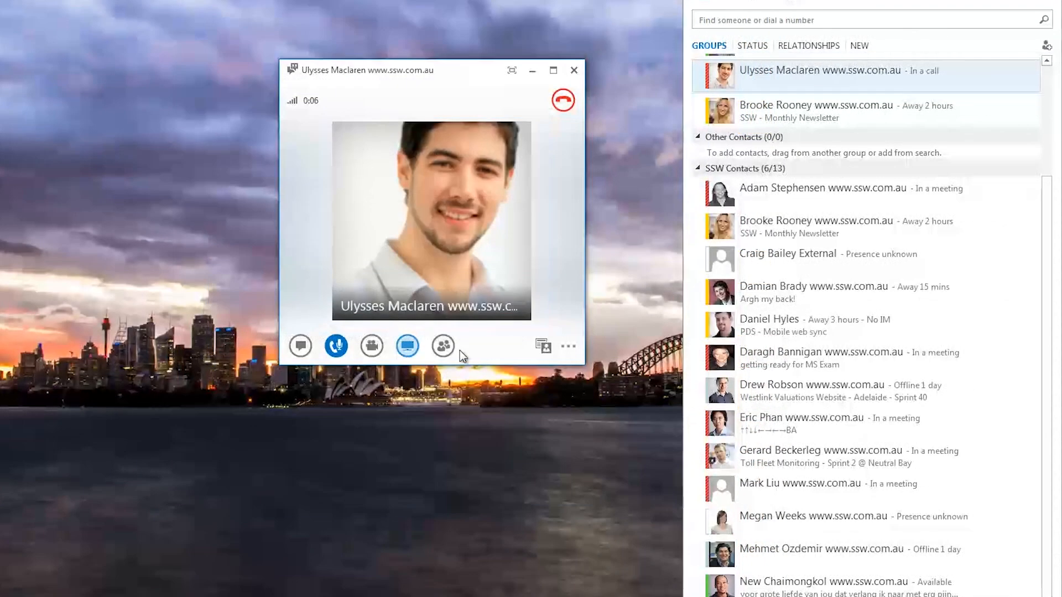
pyautogui.click(442, 346)
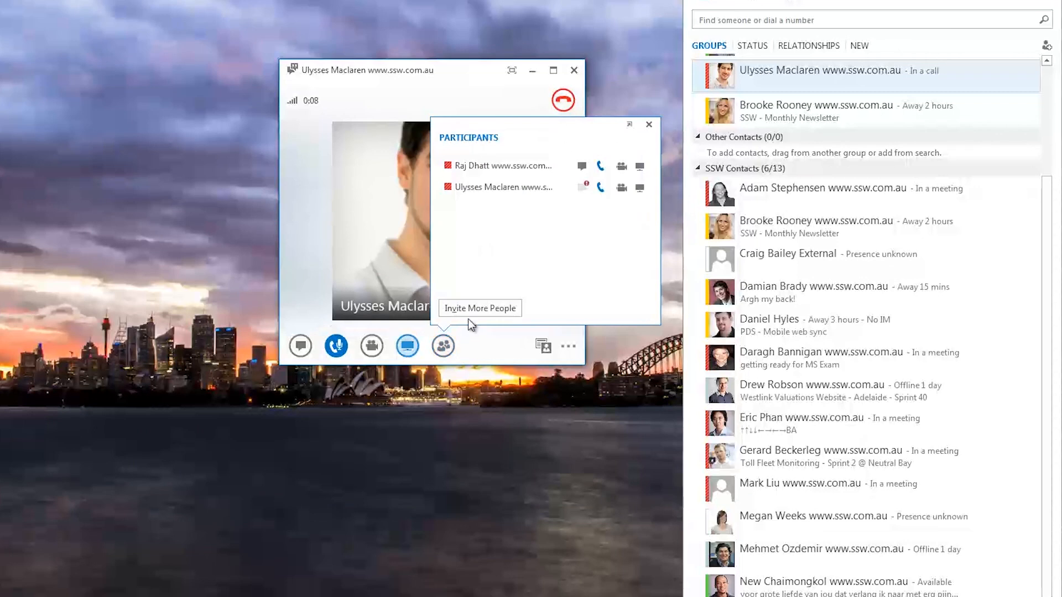
pyautogui.click(480, 308)
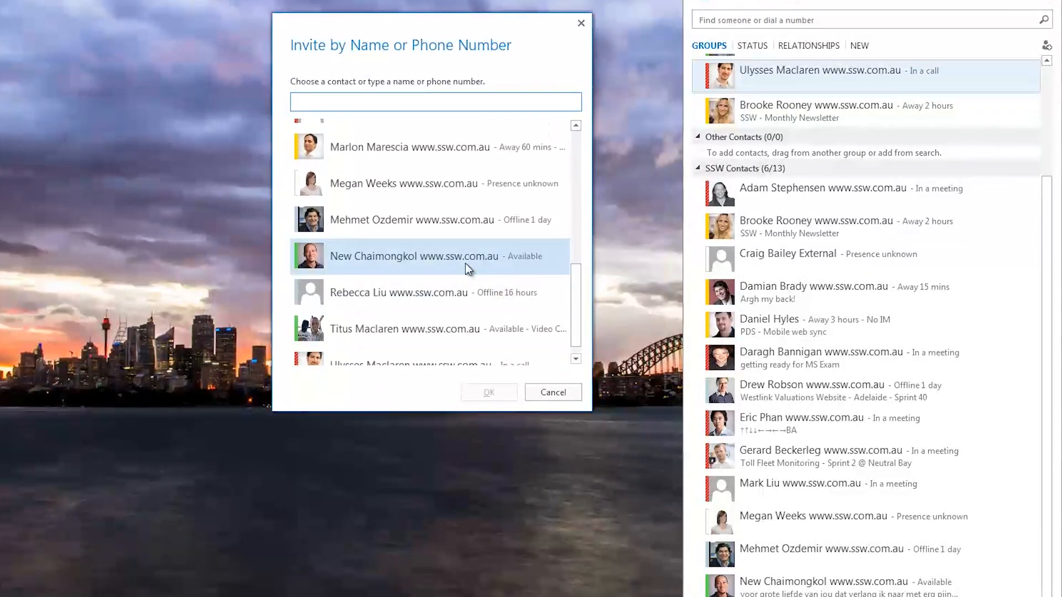
pyautogui.click(489, 392)
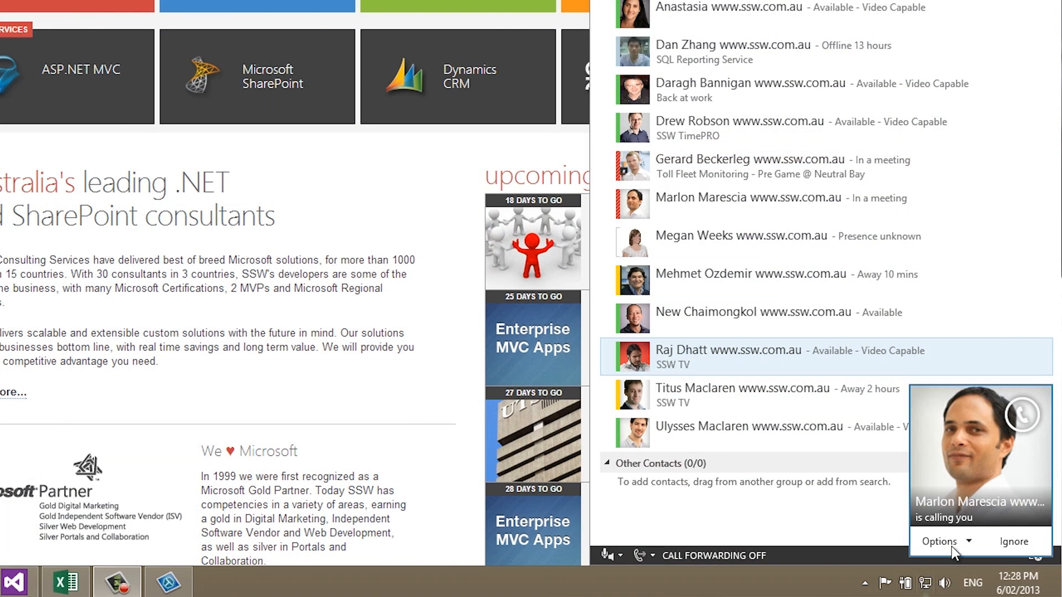
pyautogui.click(940, 542)
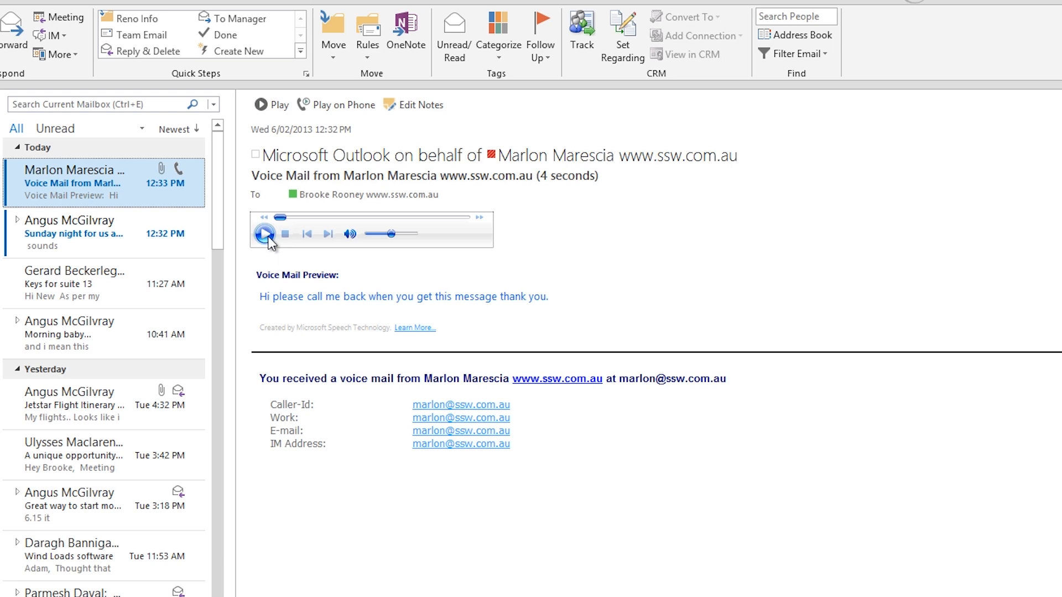
pyautogui.click(264, 233)
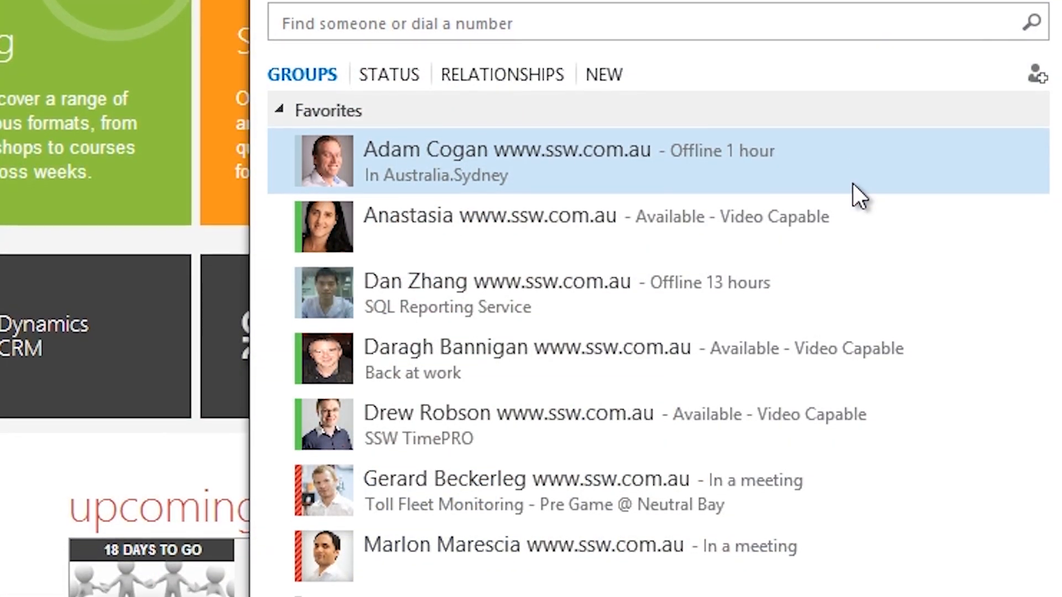
pyautogui.scroll(-3)
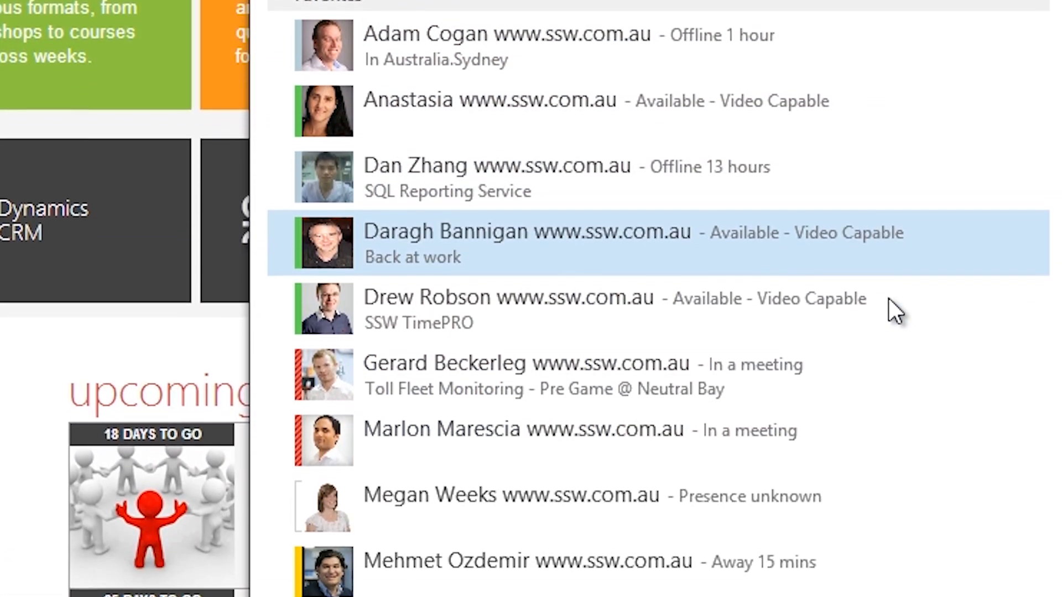
pyautogui.scroll(-3)
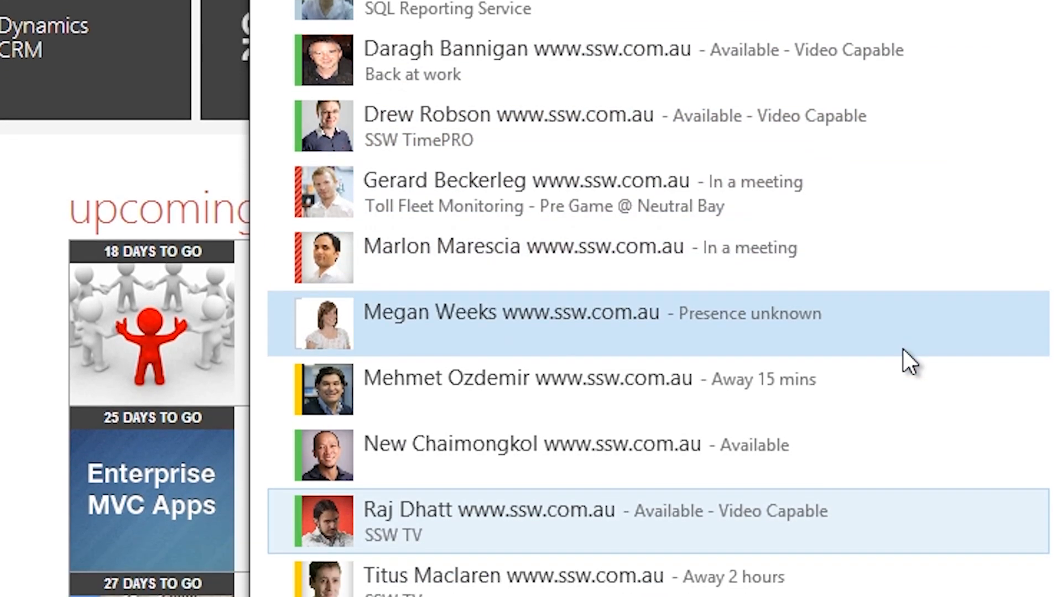
pyautogui.scroll(-3)
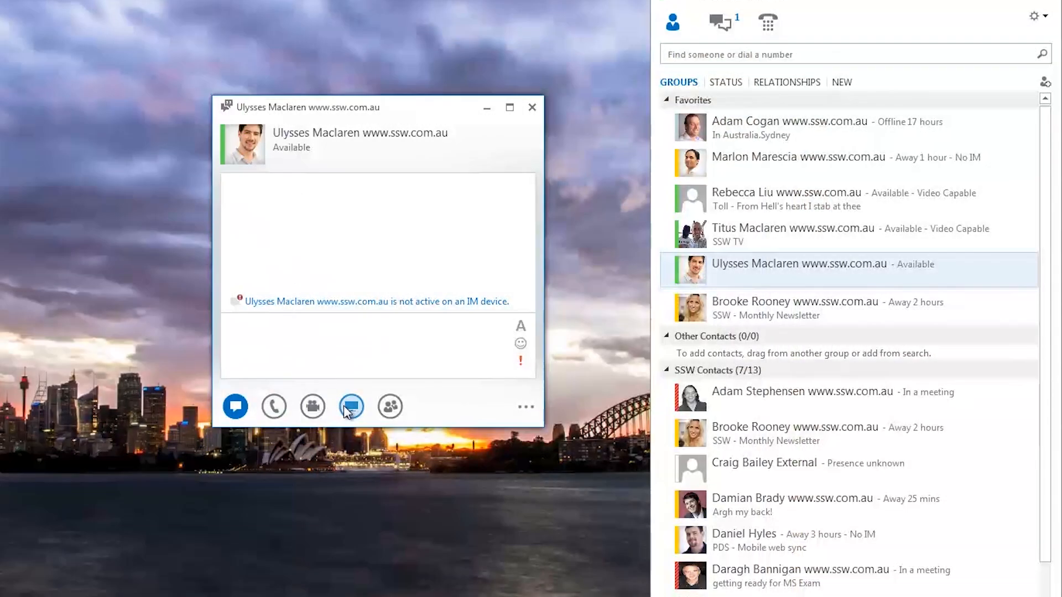
# Show the Present menu of content-sharing options in Ulysses' conversation
pyautogui.click(350, 407)
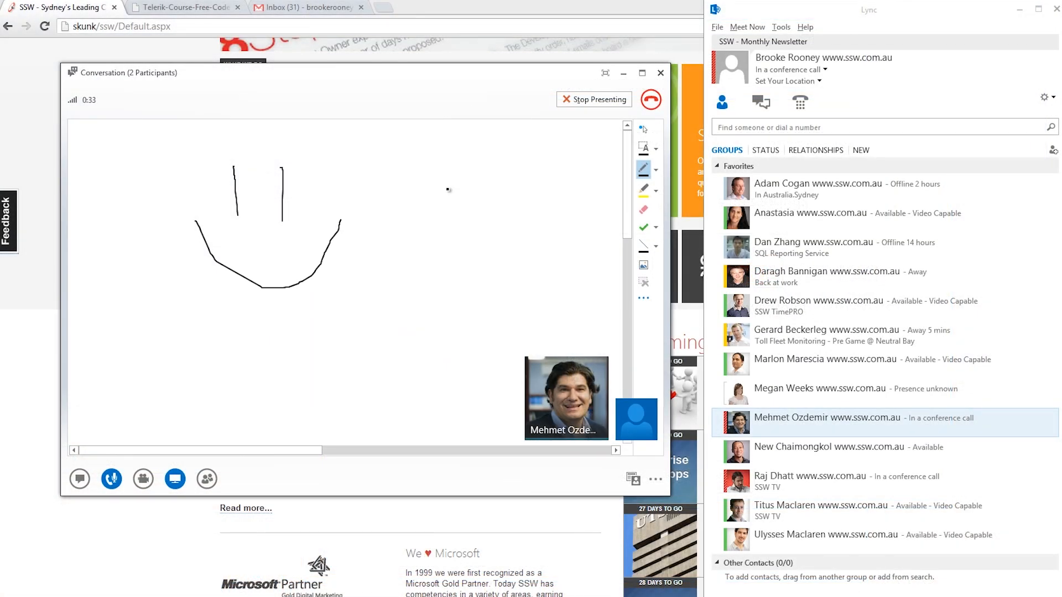
# Draw a curved freehand stroke to the right of the smiley face
pyautogui.moveTo(390, 206); pyautogui.dragTo(468, 220)
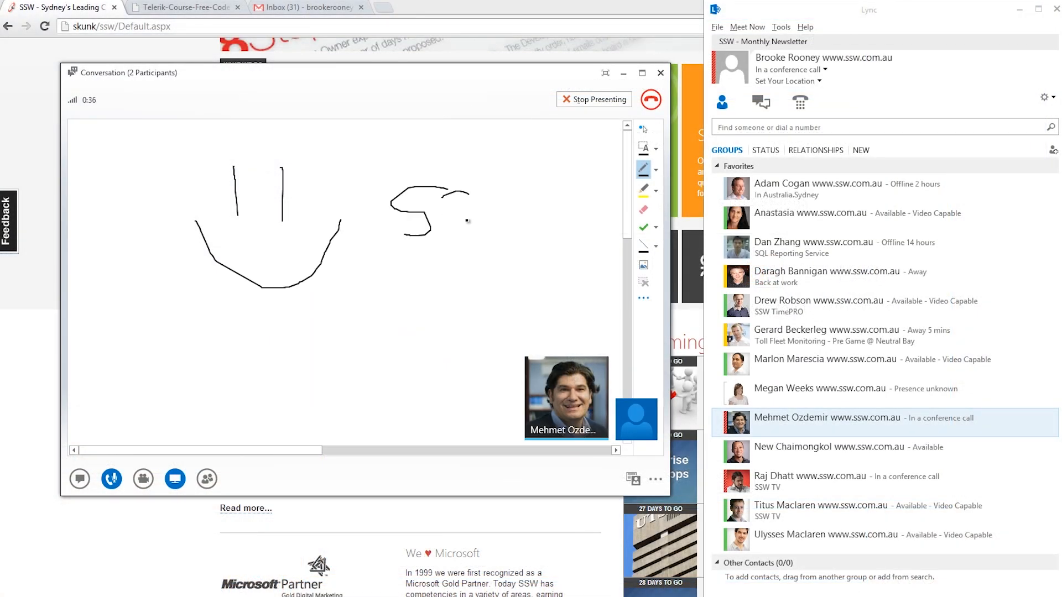